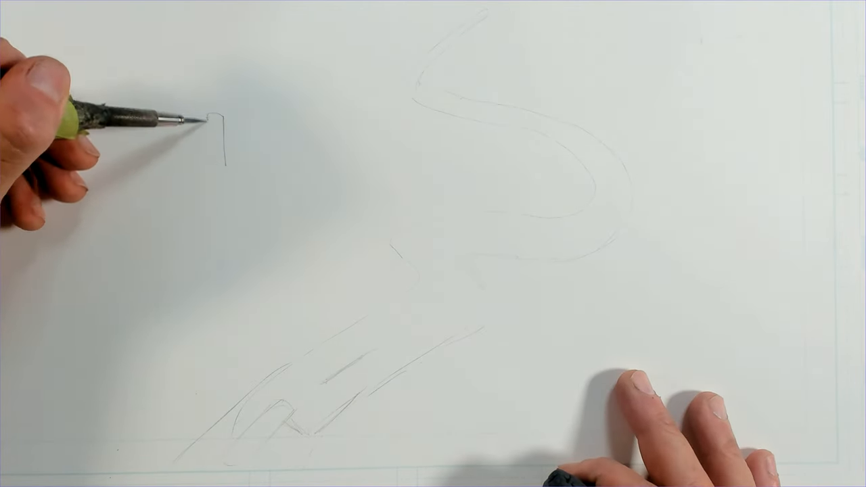
drag(216, 121, 216, 176)
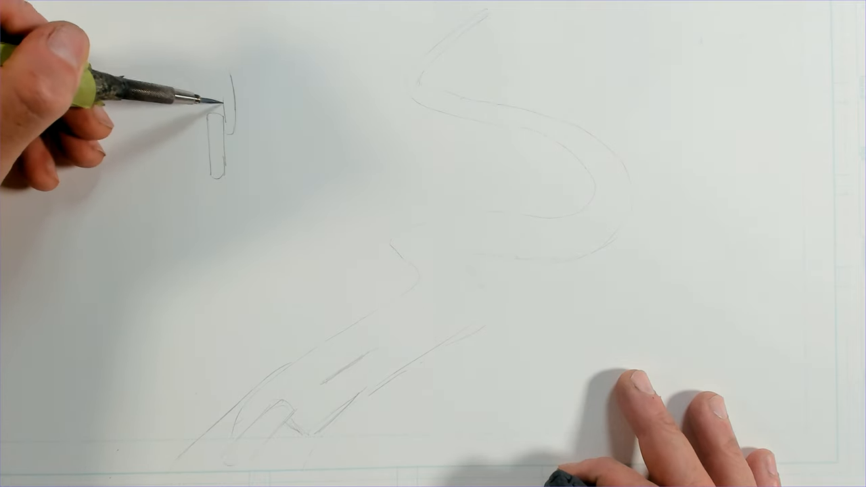